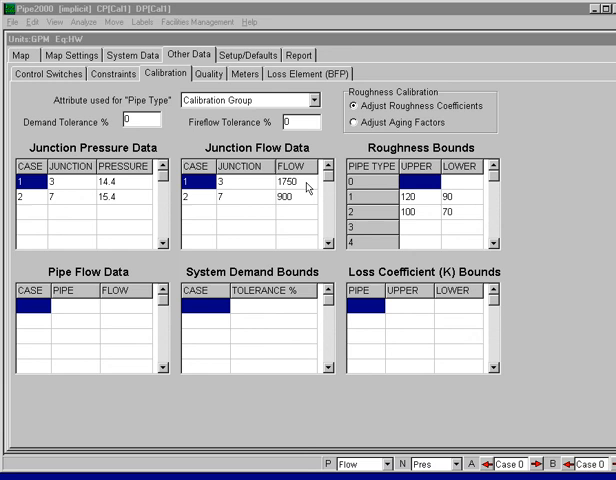
mouse_move(256, 206)
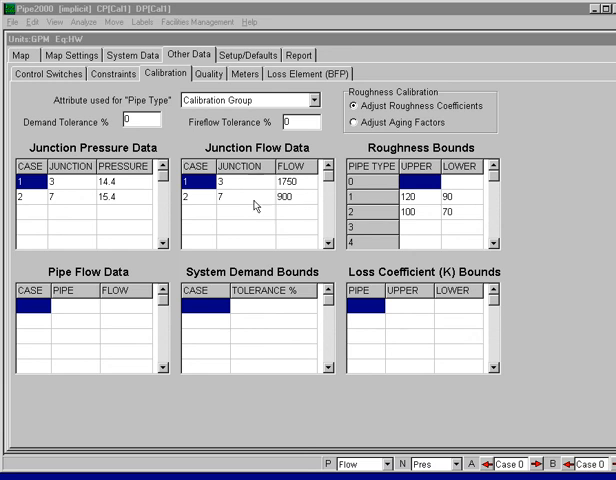
mouse_move(258, 188)
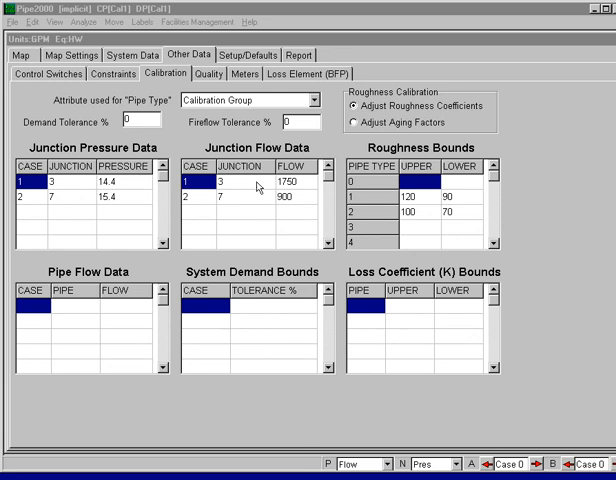
mouse_move(258, 200)
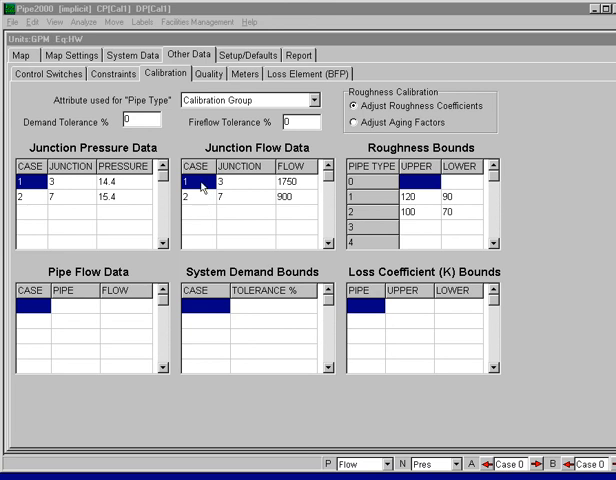
mouse_move(204, 204)
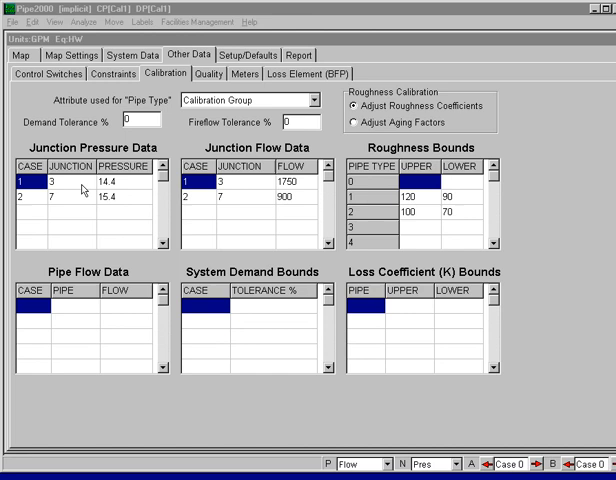
mouse_move(240, 188)
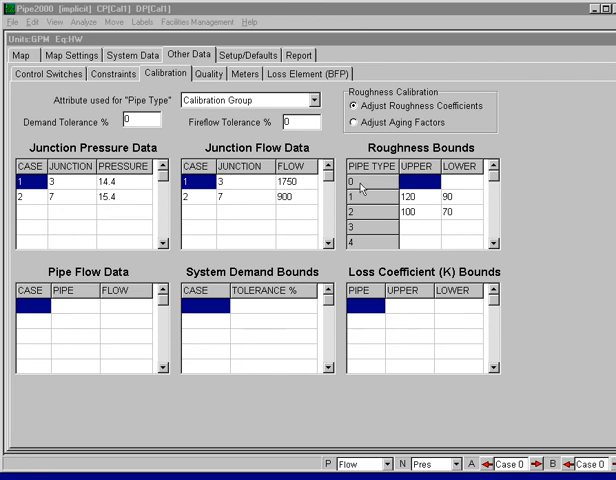
mouse_move(458, 204)
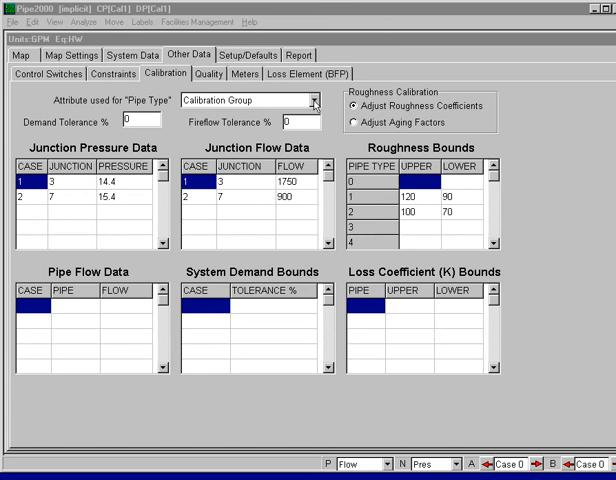
mouse_move(372, 206)
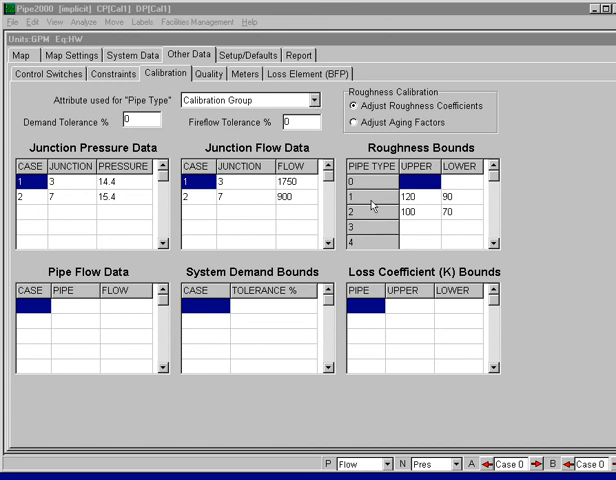
mouse_move(372, 204)
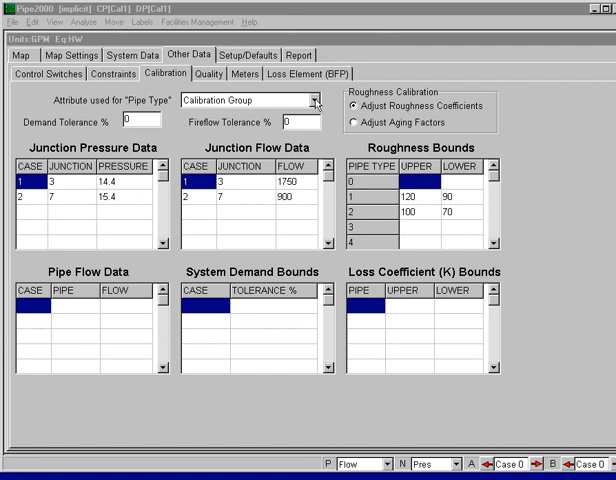
mouse_move(390, 216)
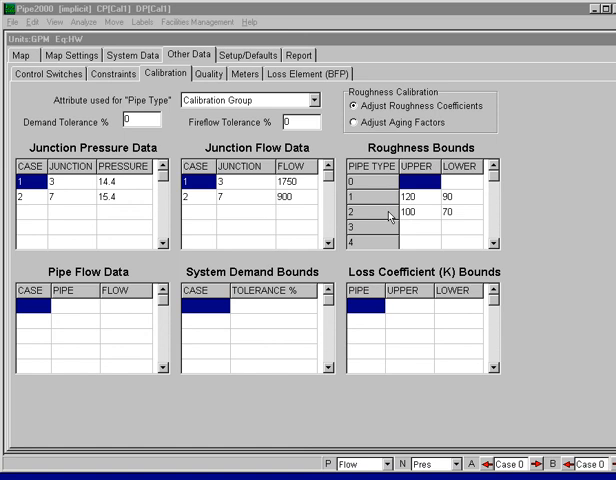
mouse_move(422, 216)
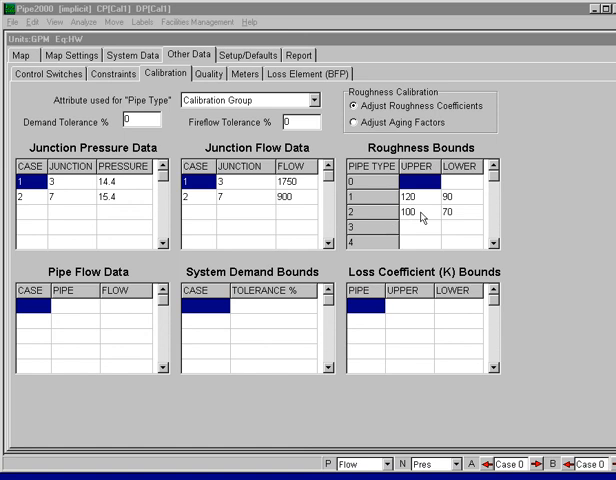
mouse_move(382, 214)
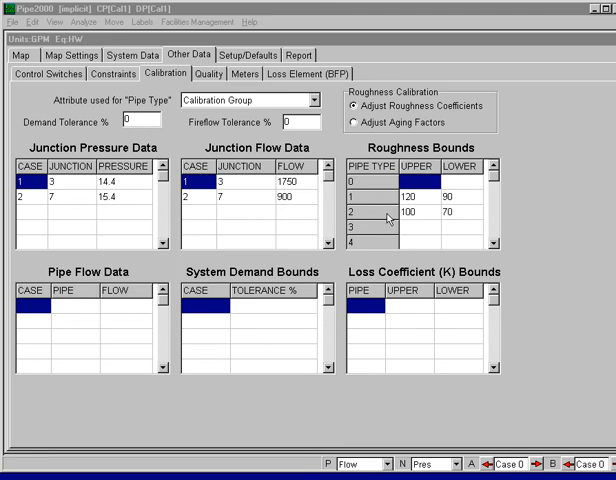
mouse_move(452, 222)
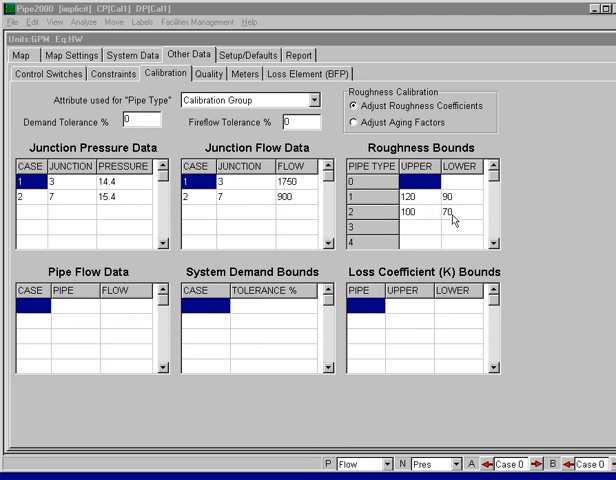
mouse_move(470, 202)
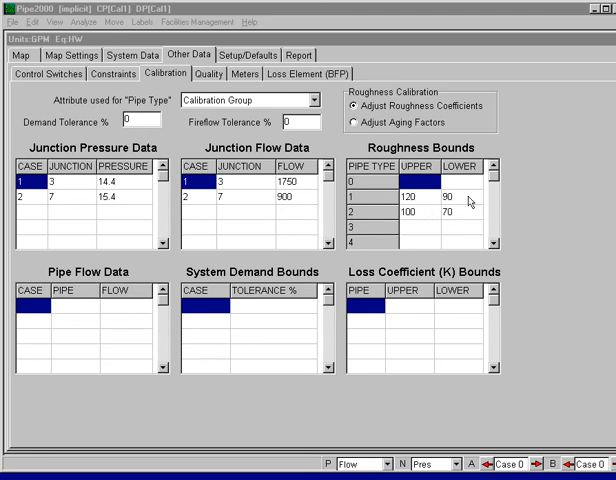
mouse_move(472, 200)
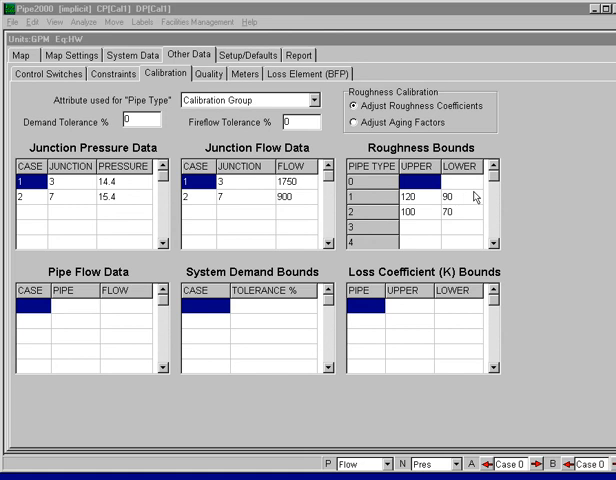
mouse_move(520, 196)
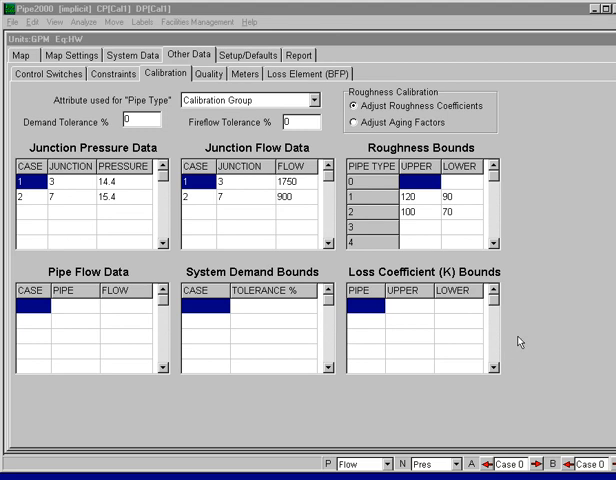
mouse_move(524, 204)
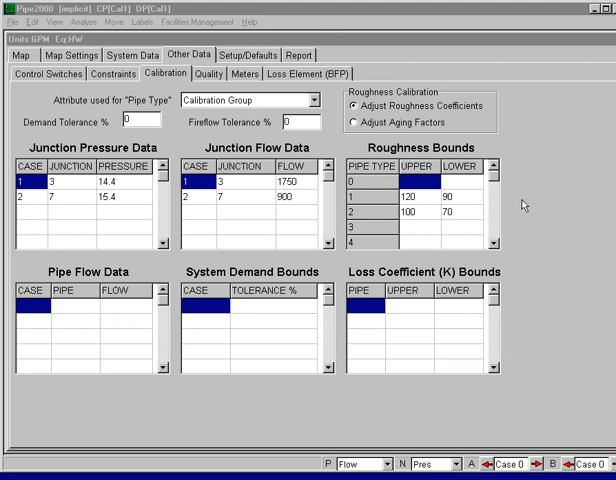